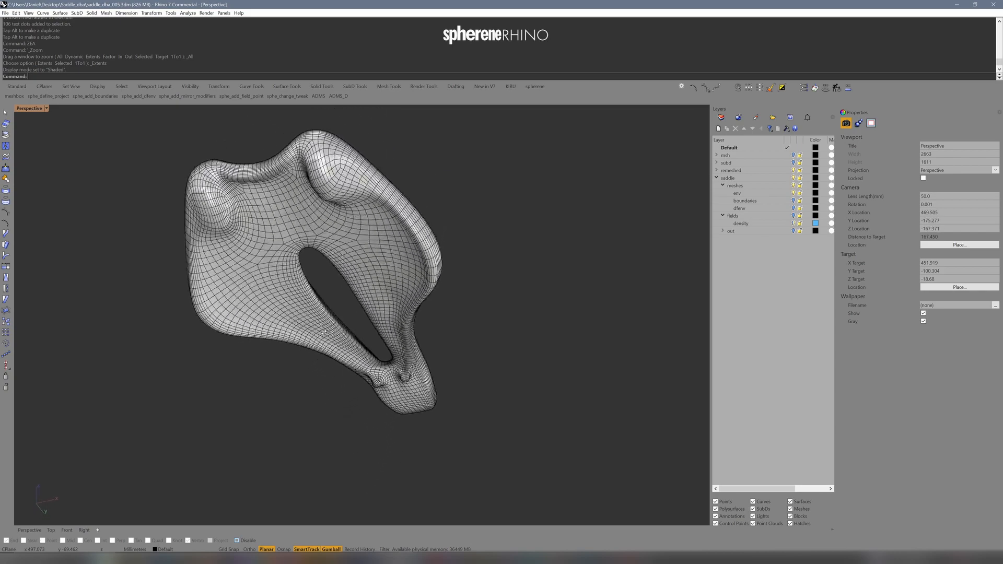
Step: Orbit the Perspective view around the saddle to face the perforated lattice shell
drag(307, 269, 205, 400)
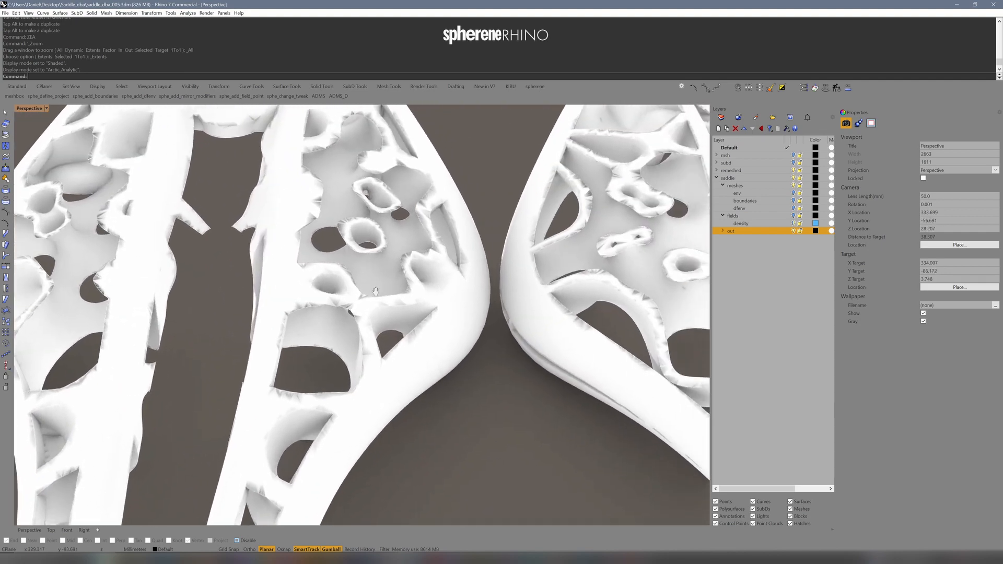
scroll(down, 3)
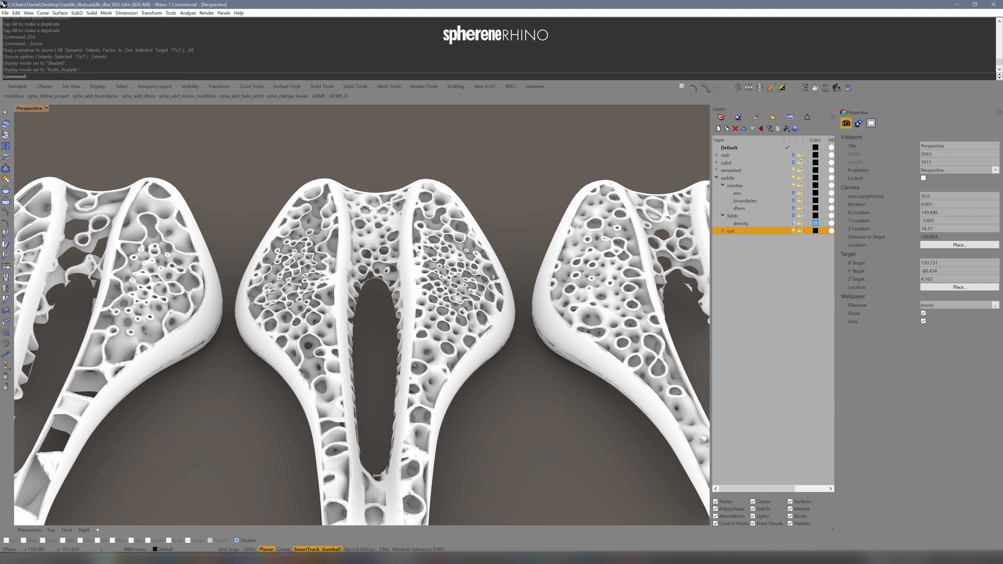
mouse_move(339, 306)
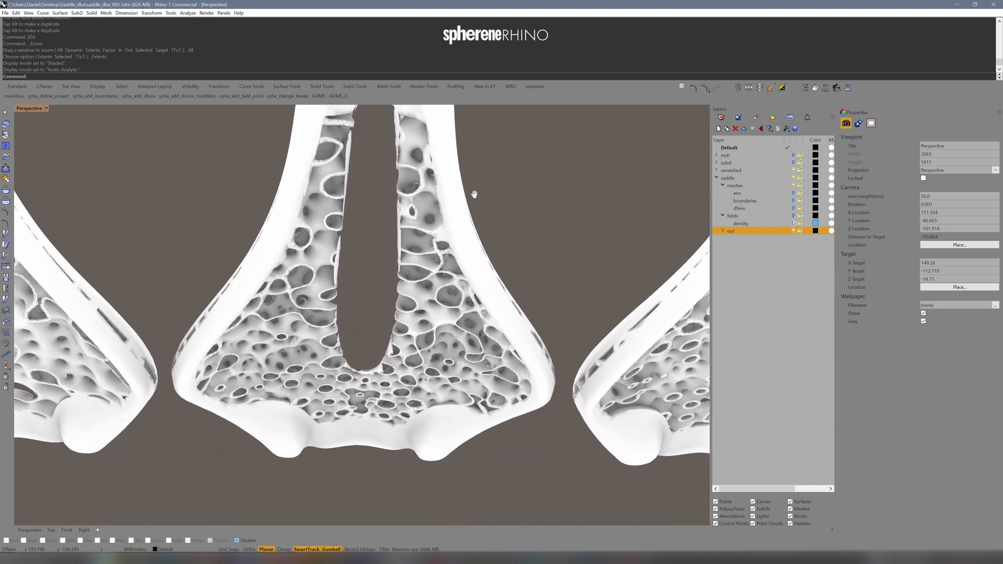
drag(473, 195, 481, 278)
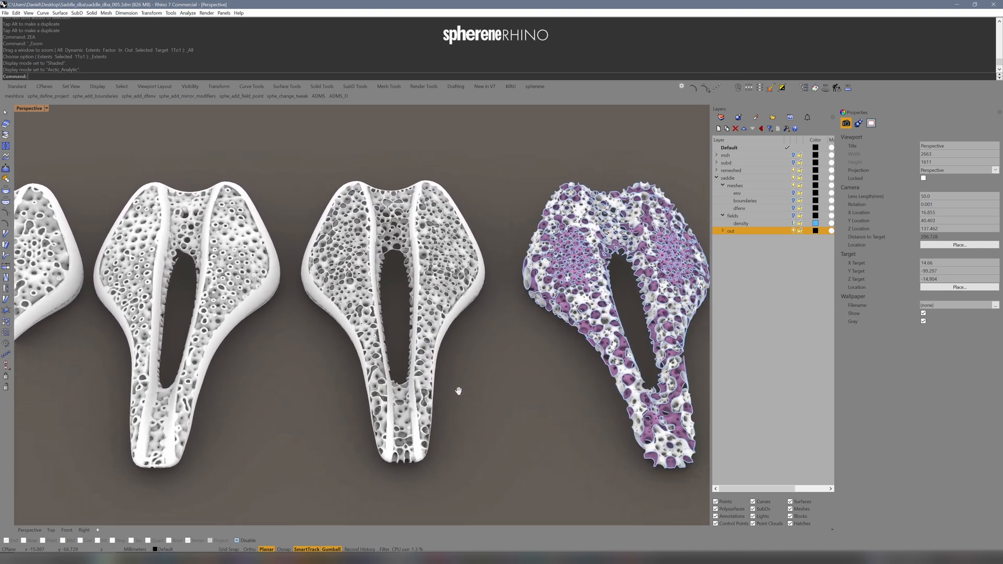
scroll(down, 3)
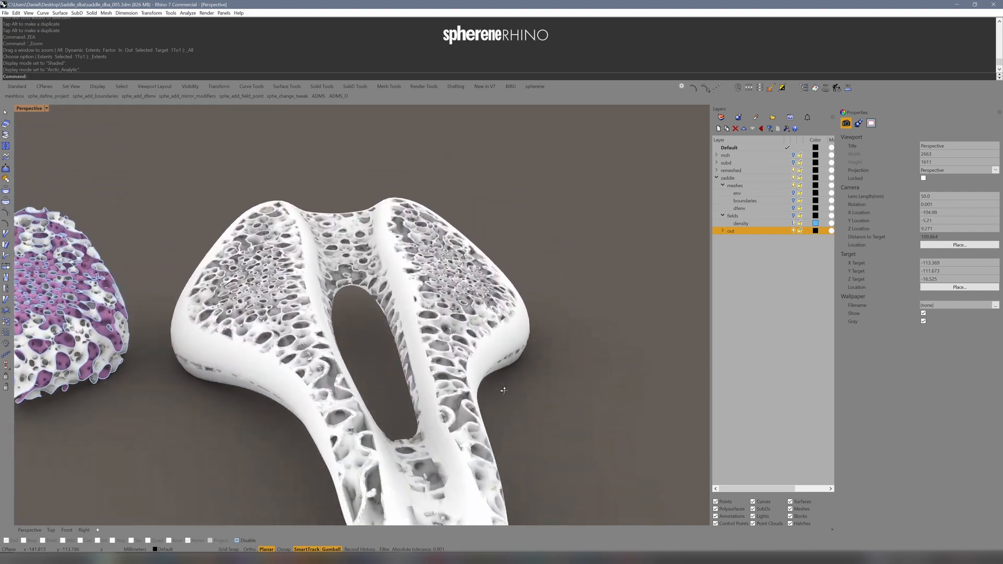
Step: Orbit and tilt the Perspective view along the row so all dozen lattice saddle variants show
drag(504, 390, 424, 332)
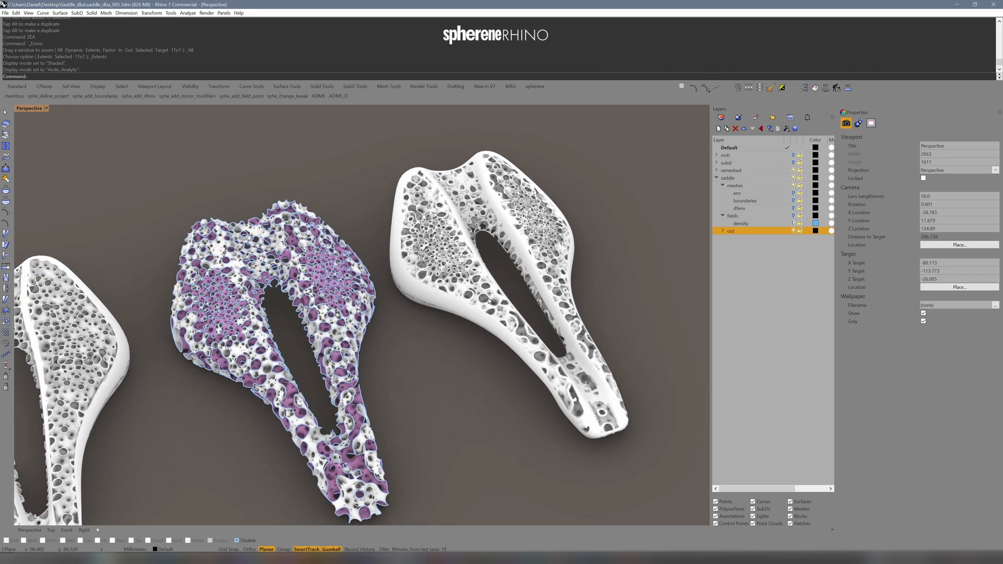
mouse_move(425, 299)
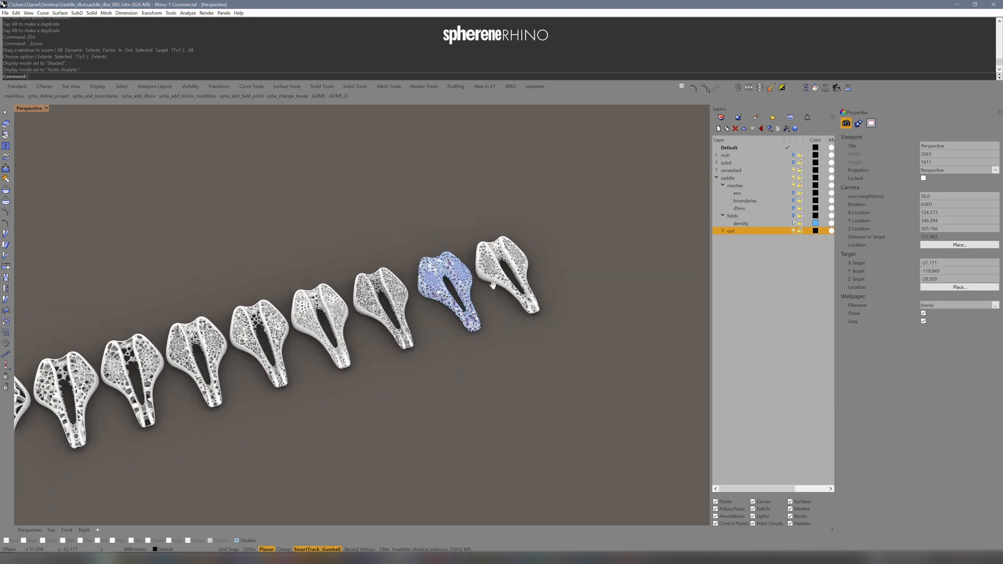
drag(492, 284, 408, 355)
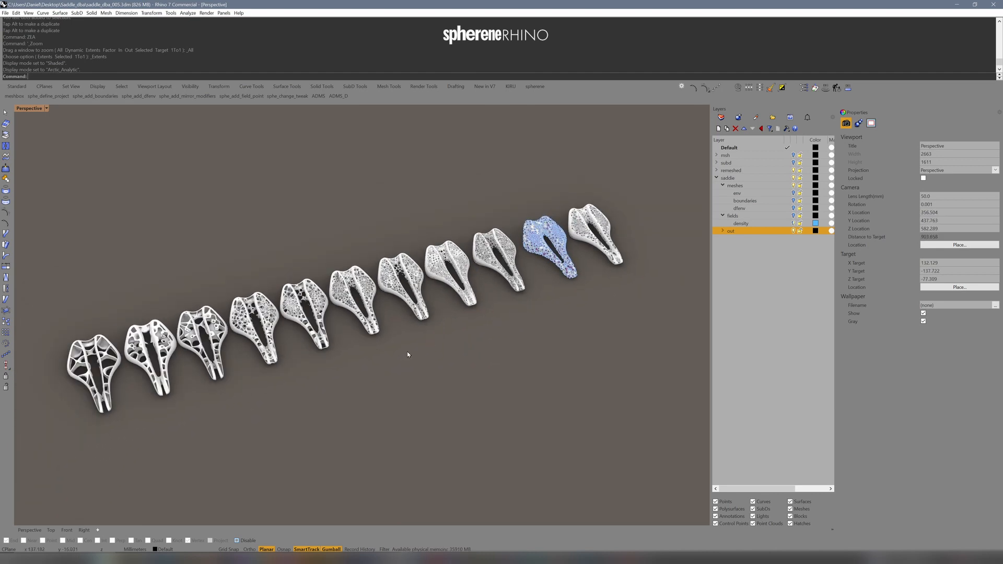